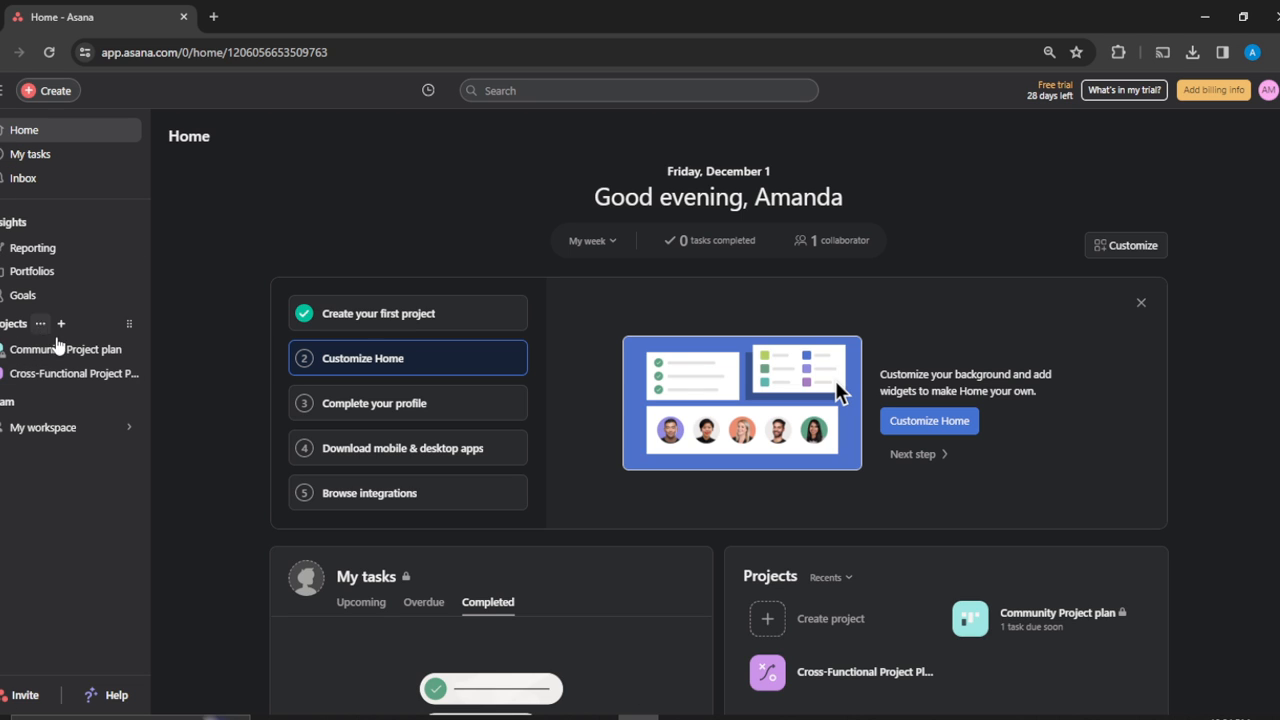
{"action": "mouse_move", "coordinate": [48, 390]}
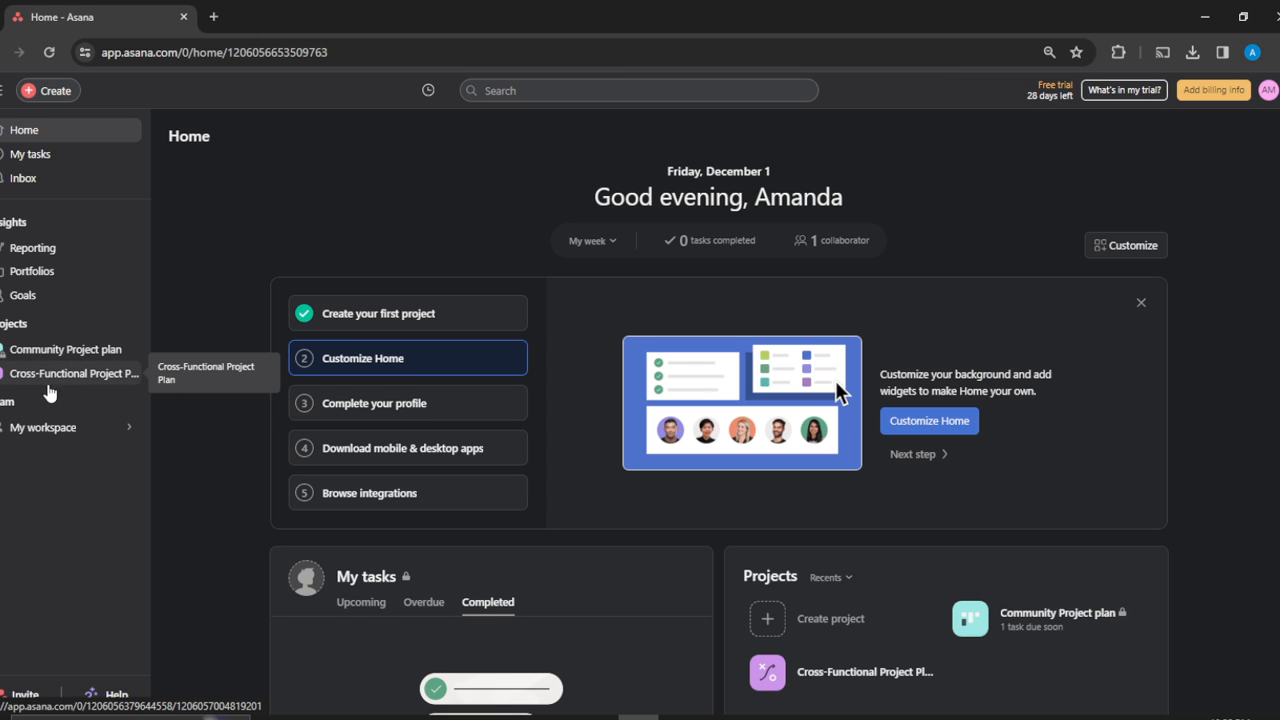
{"action": "mouse_move", "coordinate": [82, 388]}
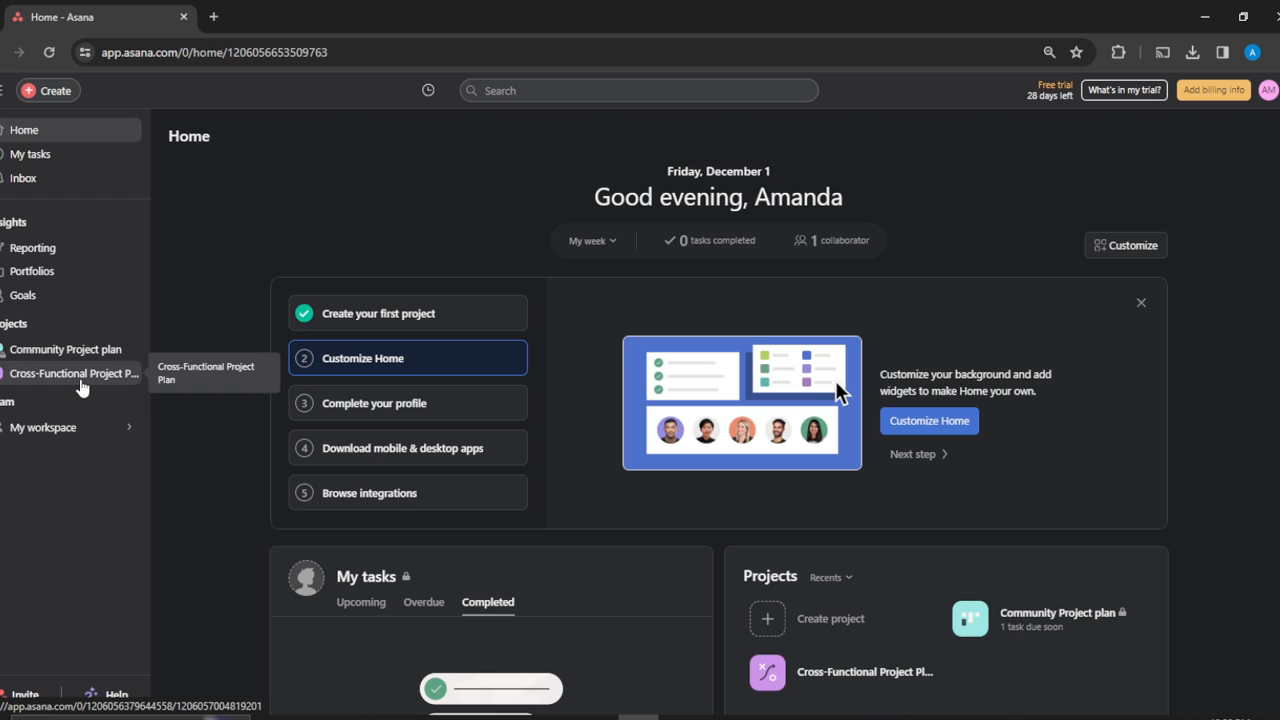
Open the Cross-Functional Project Plan project from the sidebar to view its task list
{"action": "left_click", "coordinate": [72, 374]}
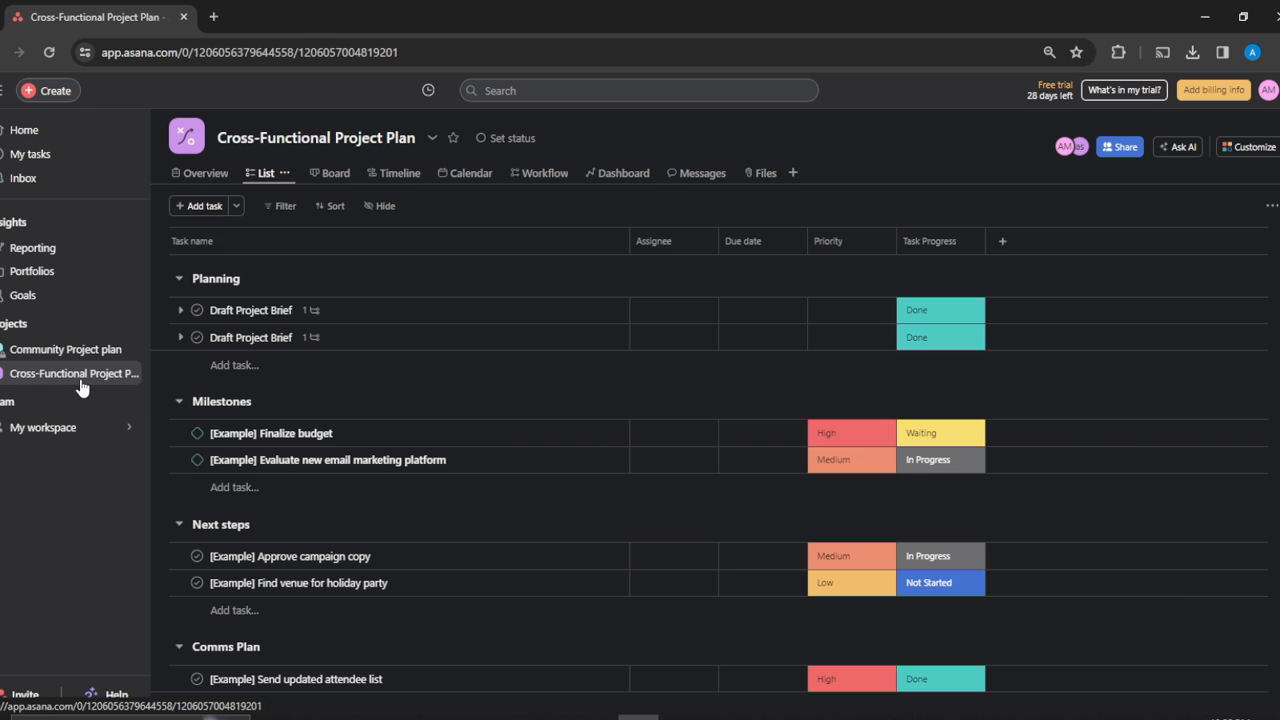
{"action": "mouse_move", "coordinate": [644, 256]}
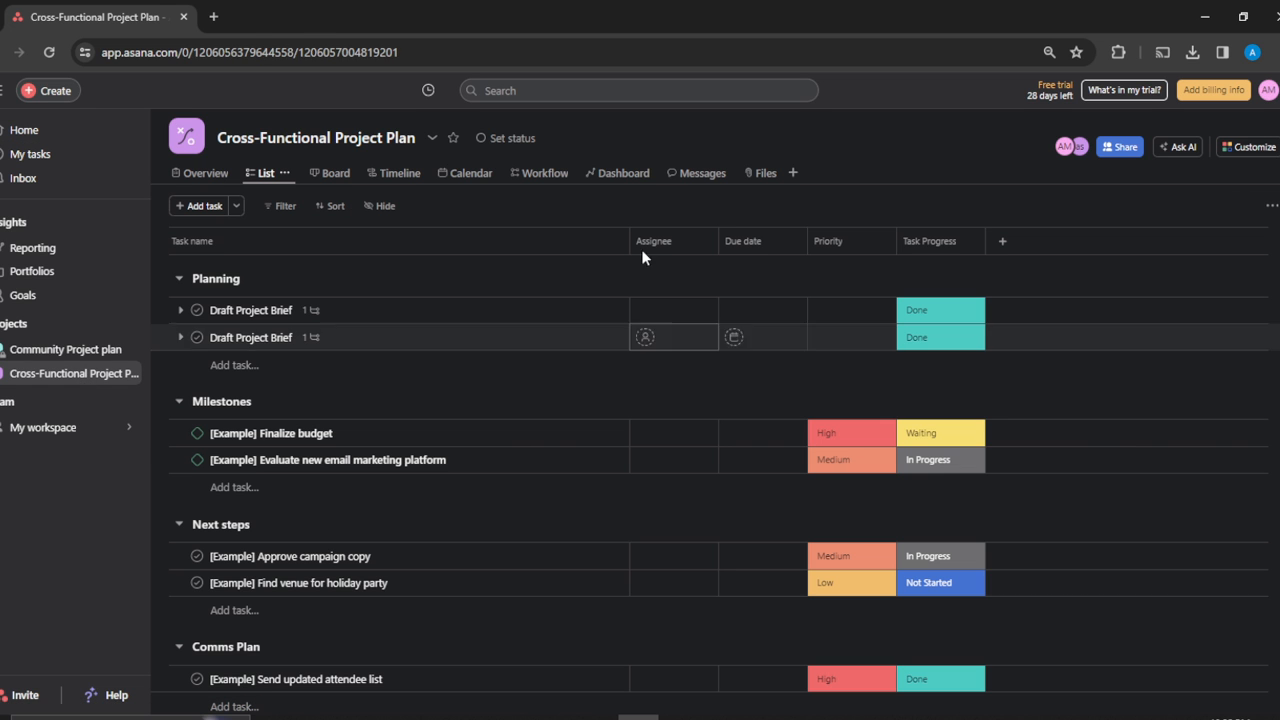
{"action": "left_click", "coordinate": [316, 136]}
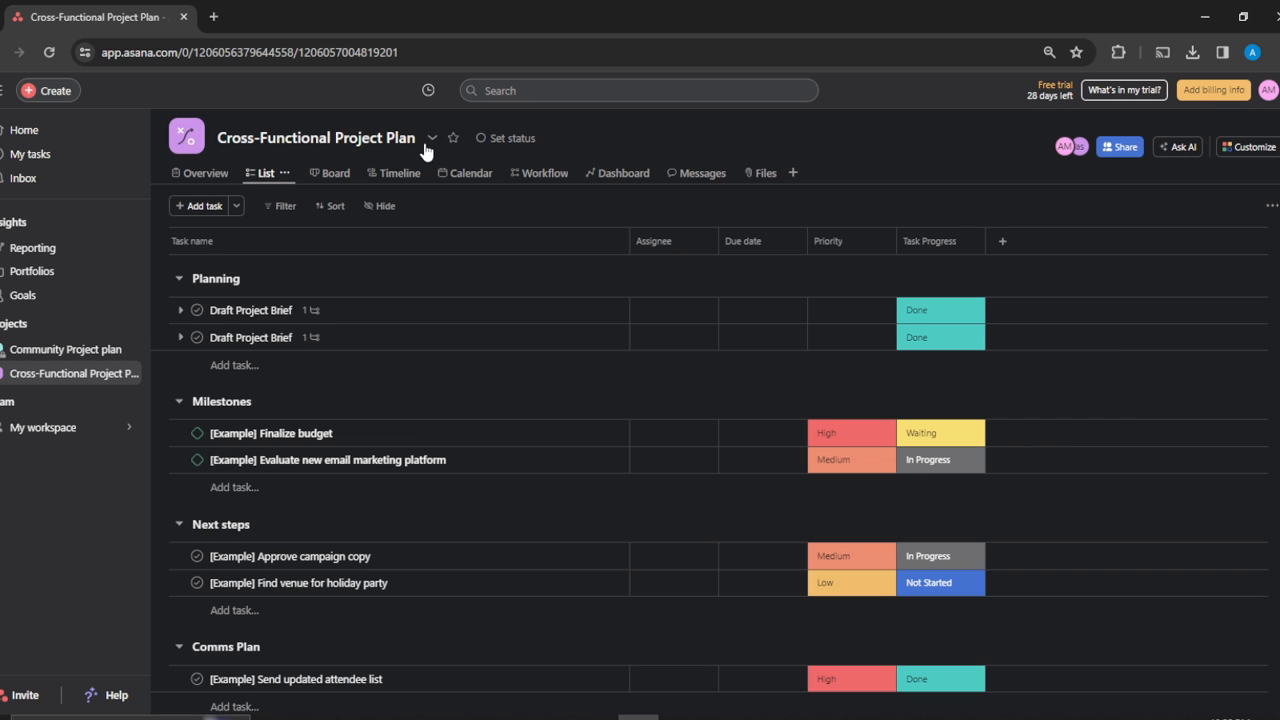
{"action": "mouse_move", "coordinate": [432, 138]}
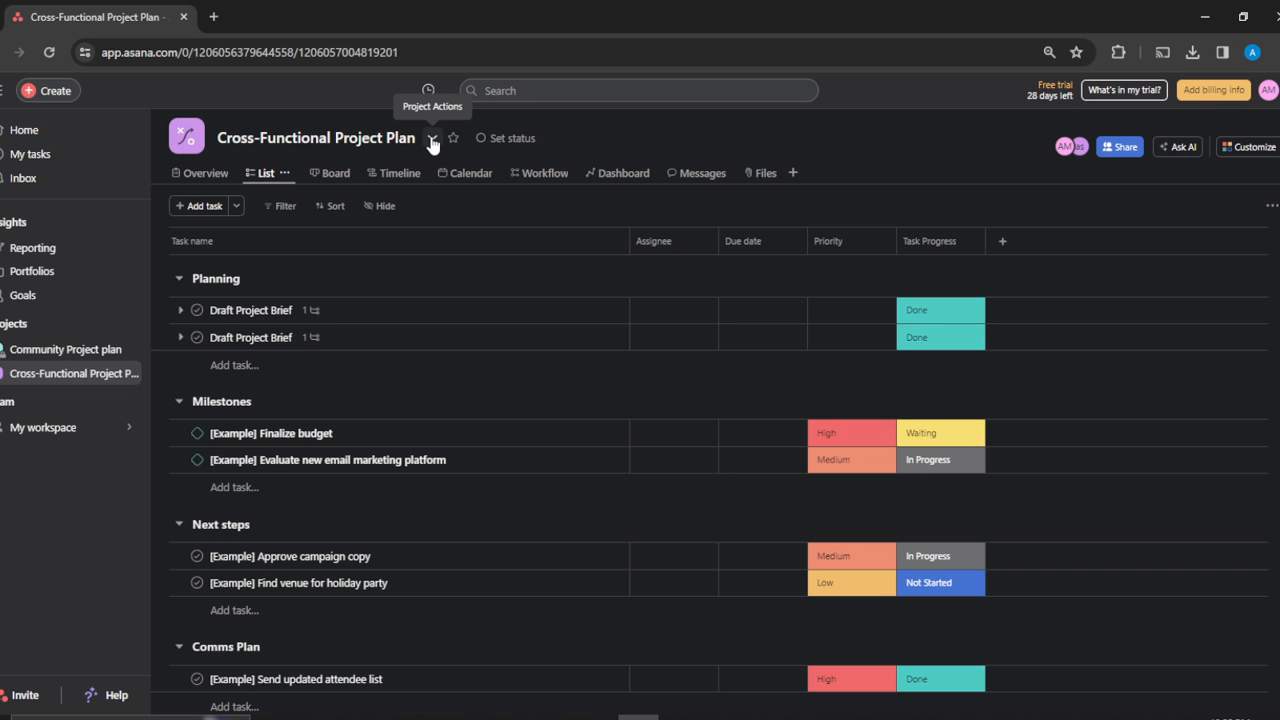
Archive the Cross-Functional Project Plan via its title actions menu
{"action": "left_click", "coordinate": [432, 138]}
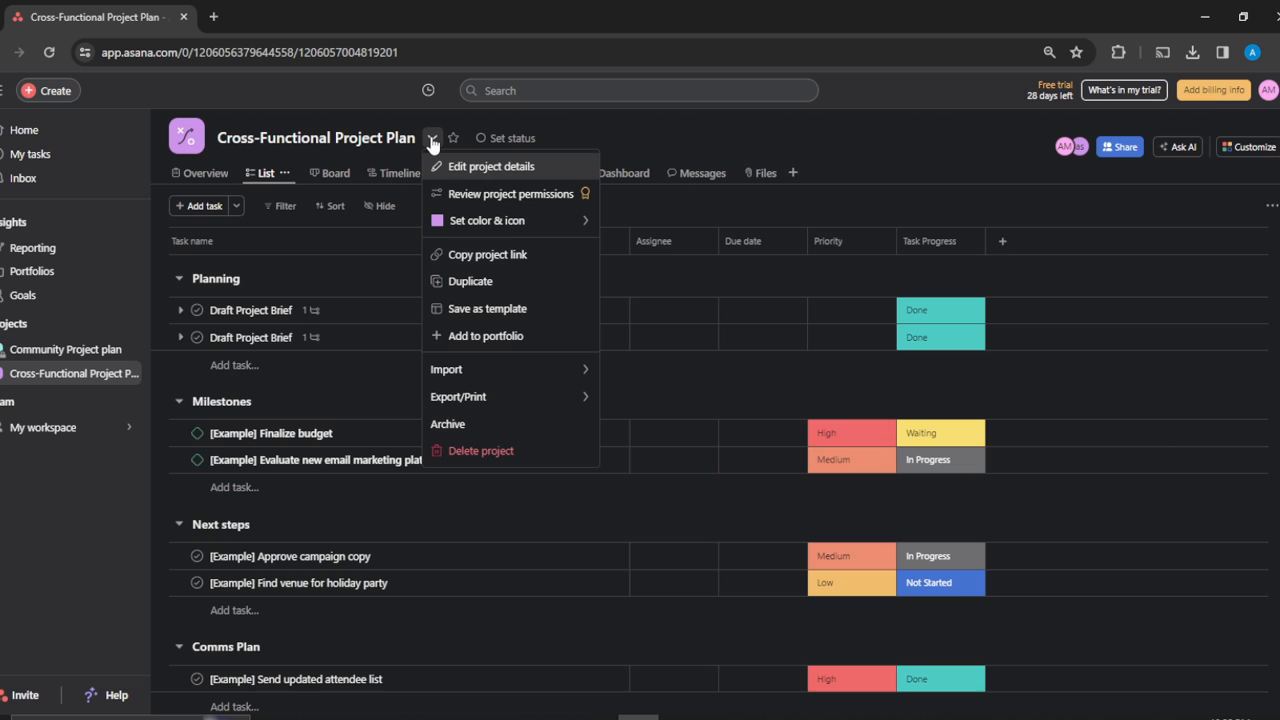
{"action": "mouse_move", "coordinate": [490, 166]}
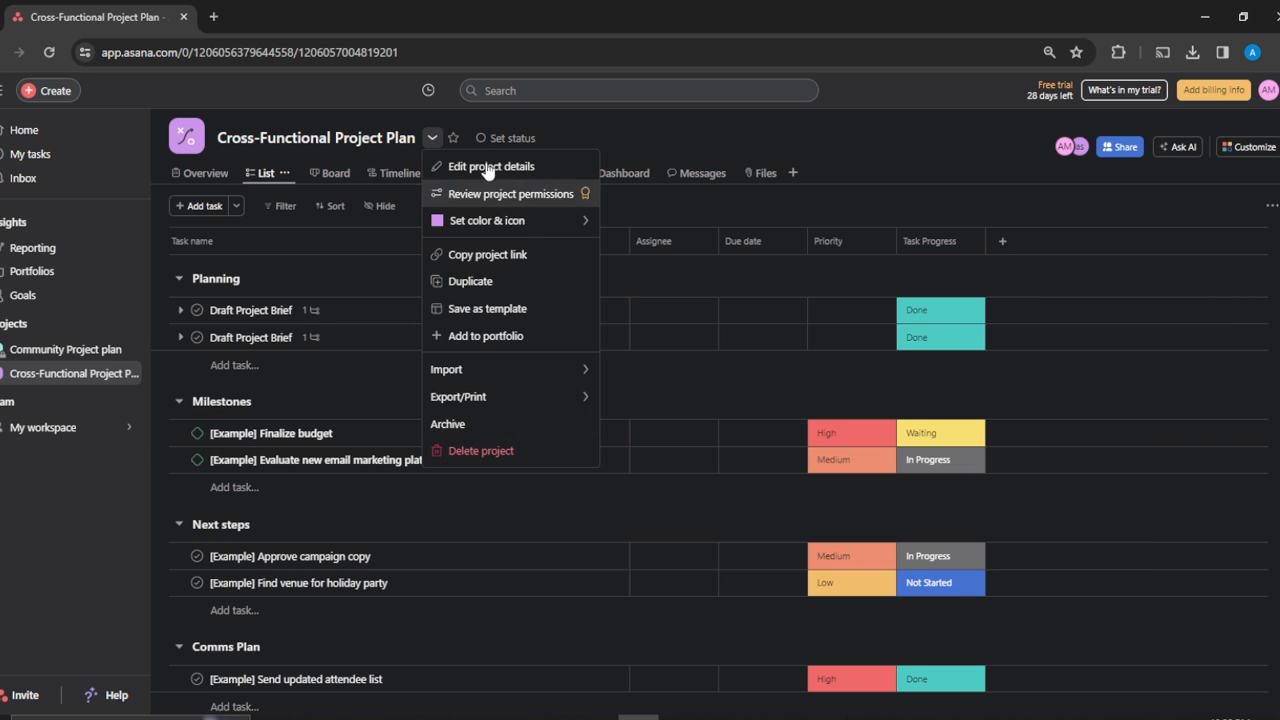
{"action": "left_click", "coordinate": [448, 424]}
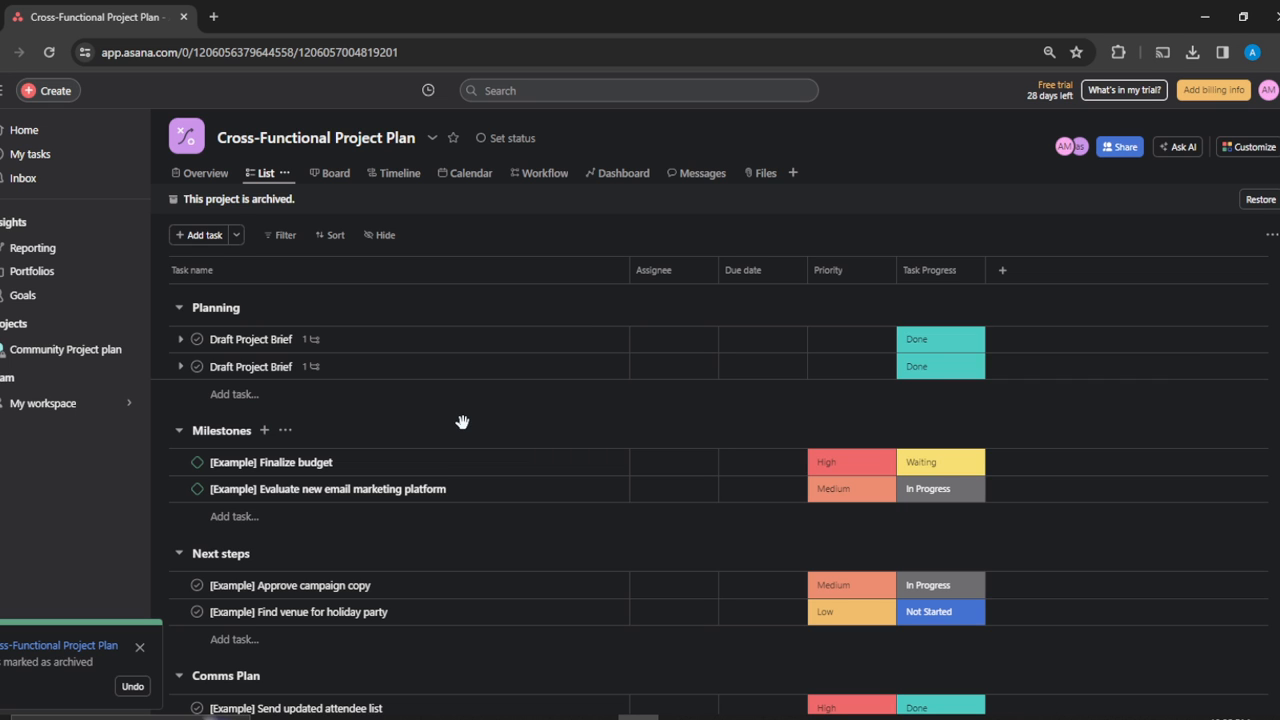
{"action": "mouse_move", "coordinate": [140, 650]}
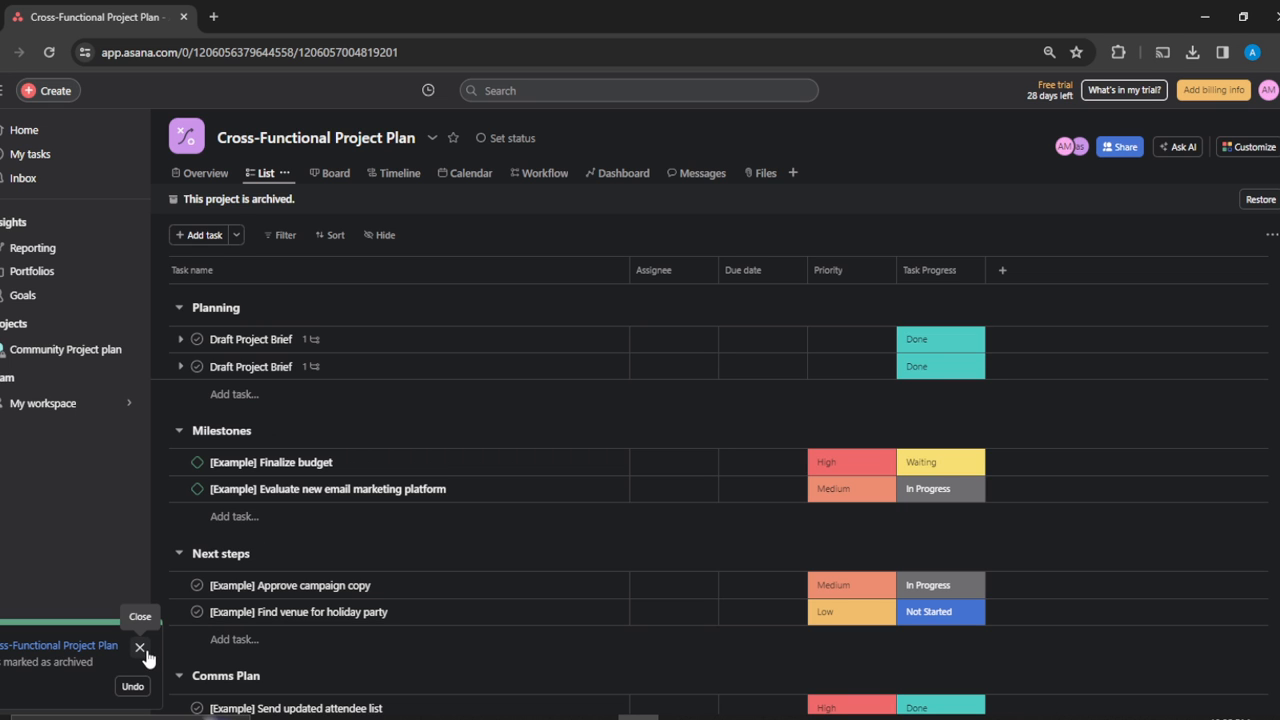
Dismiss the 'marked as archived' notification
{"action": "left_click", "coordinate": [140, 648]}
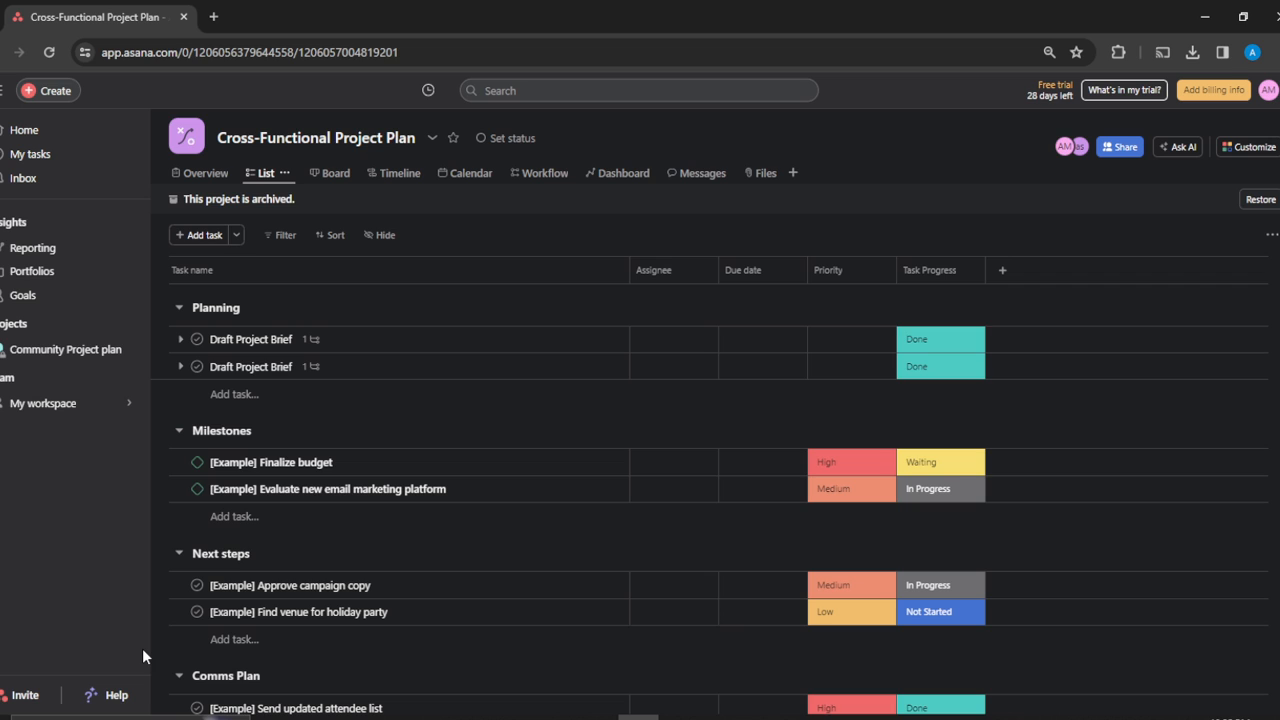
{"action": "mouse_move", "coordinate": [60, 364]}
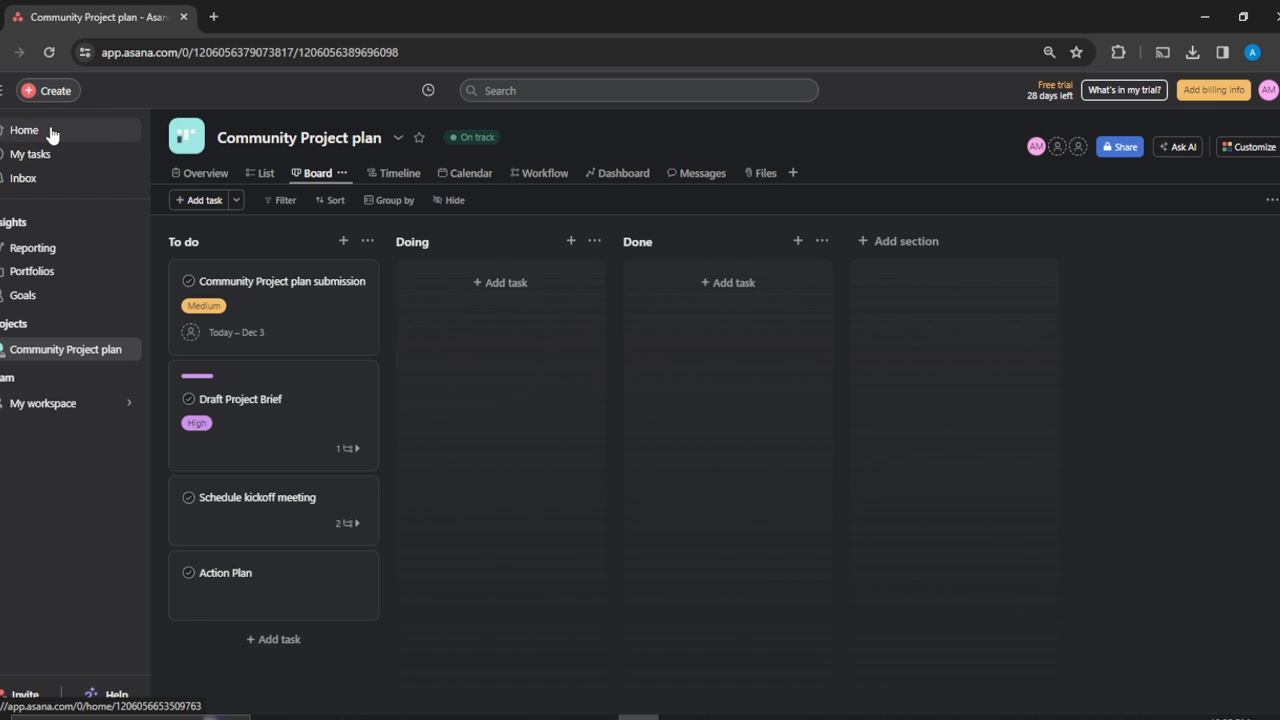
Return to Home and bring the Projects widget listing the archived project into view
{"action": "left_click", "coordinate": [24, 130]}
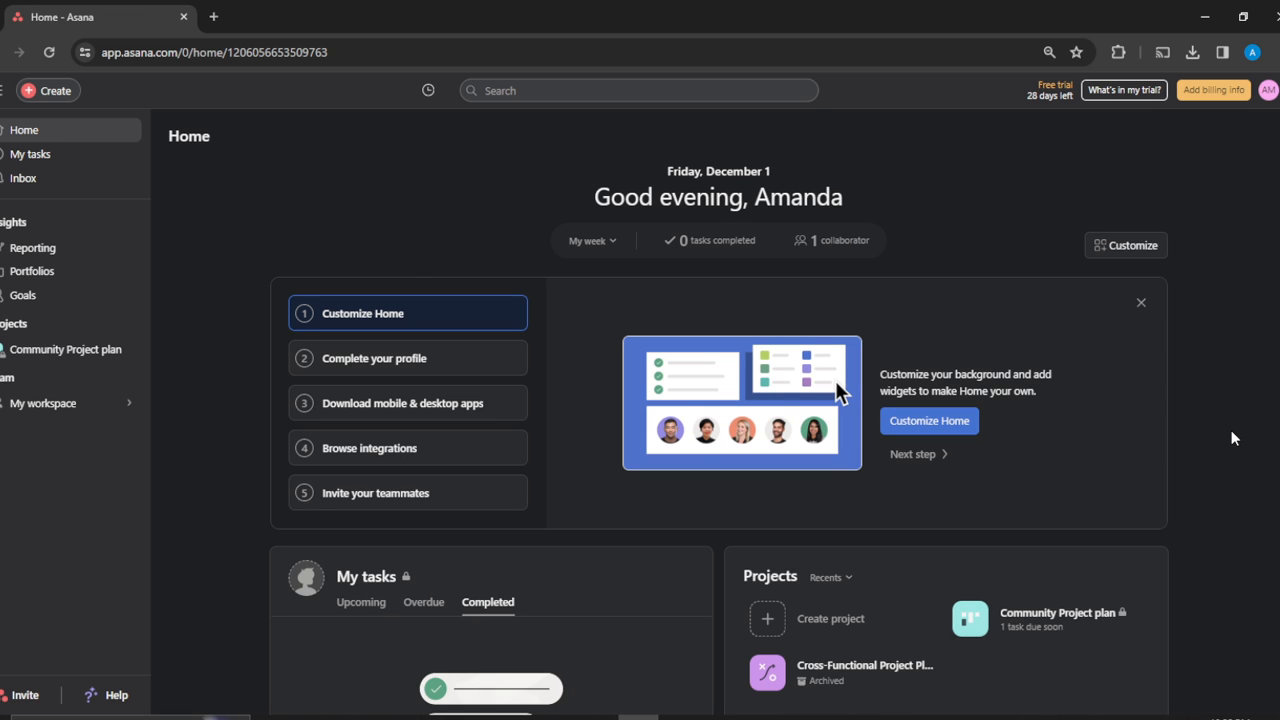
{"action": "scroll", "scroll_direction": "down", "scroll_amount": 3}
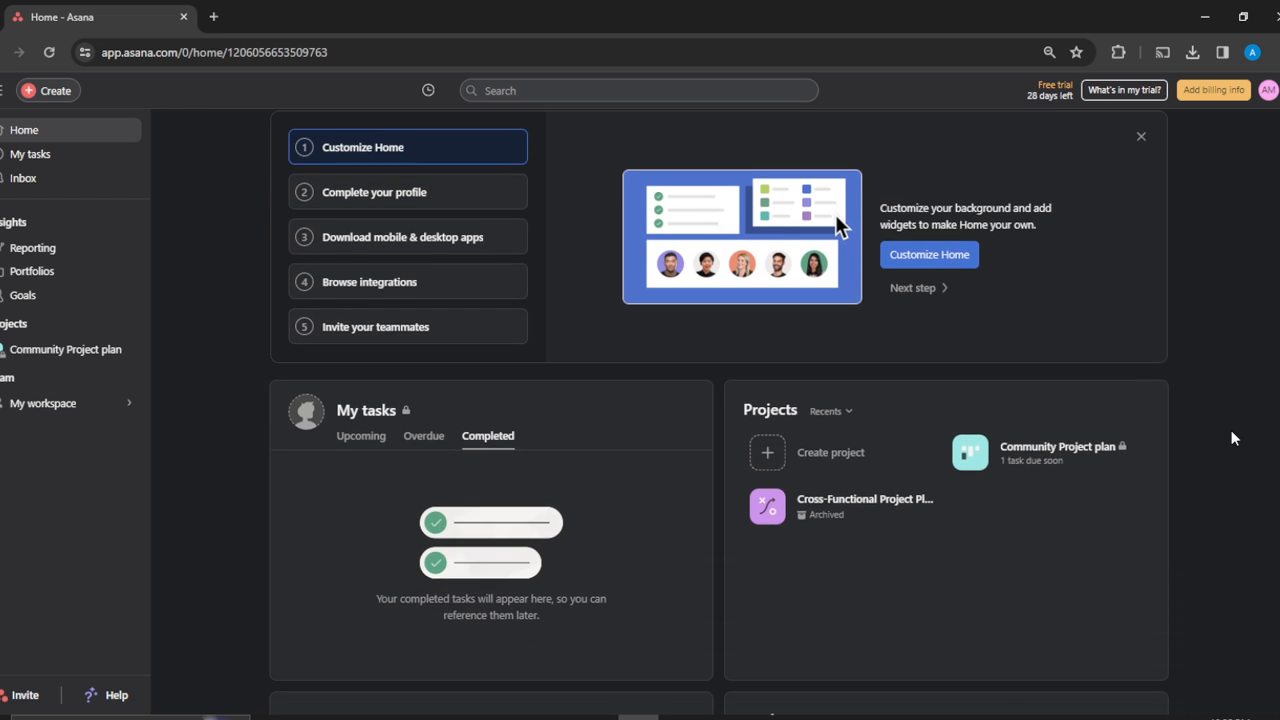
{"action": "scroll", "scroll_direction": "down", "scroll_amount": 3}
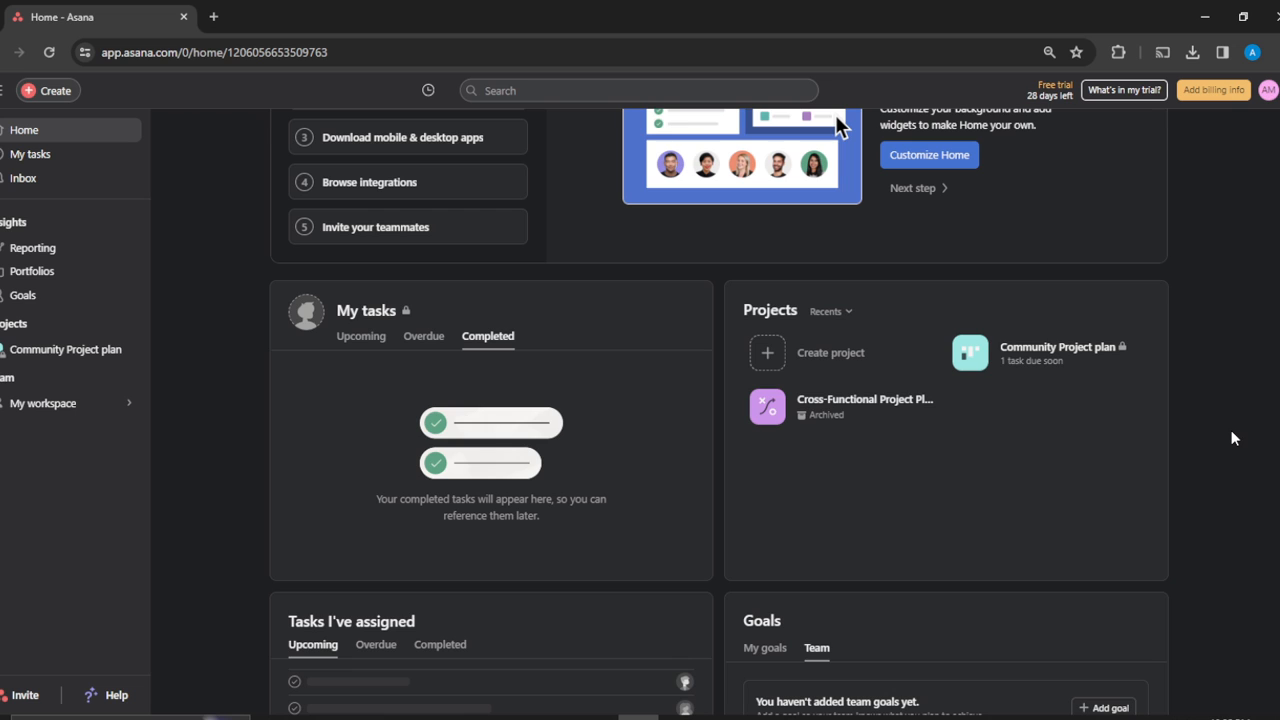
{"action": "mouse_move", "coordinate": [876, 338]}
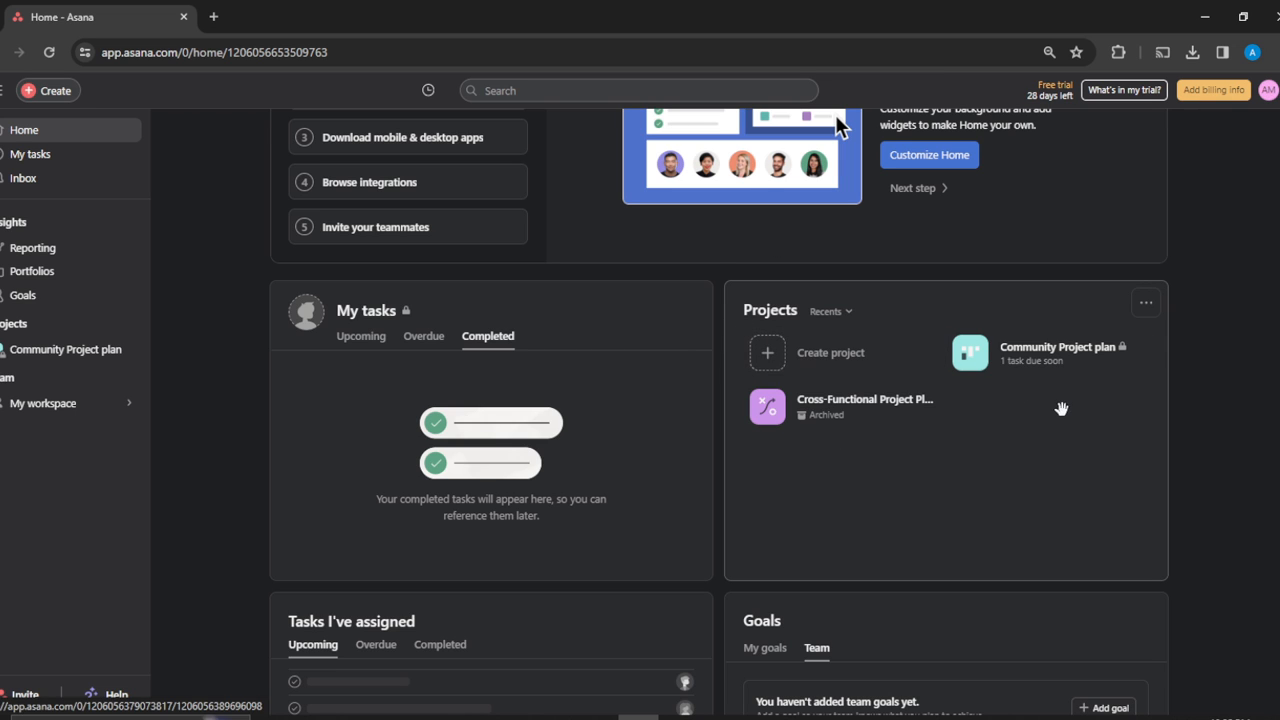
{"action": "mouse_move", "coordinate": [682, 424]}
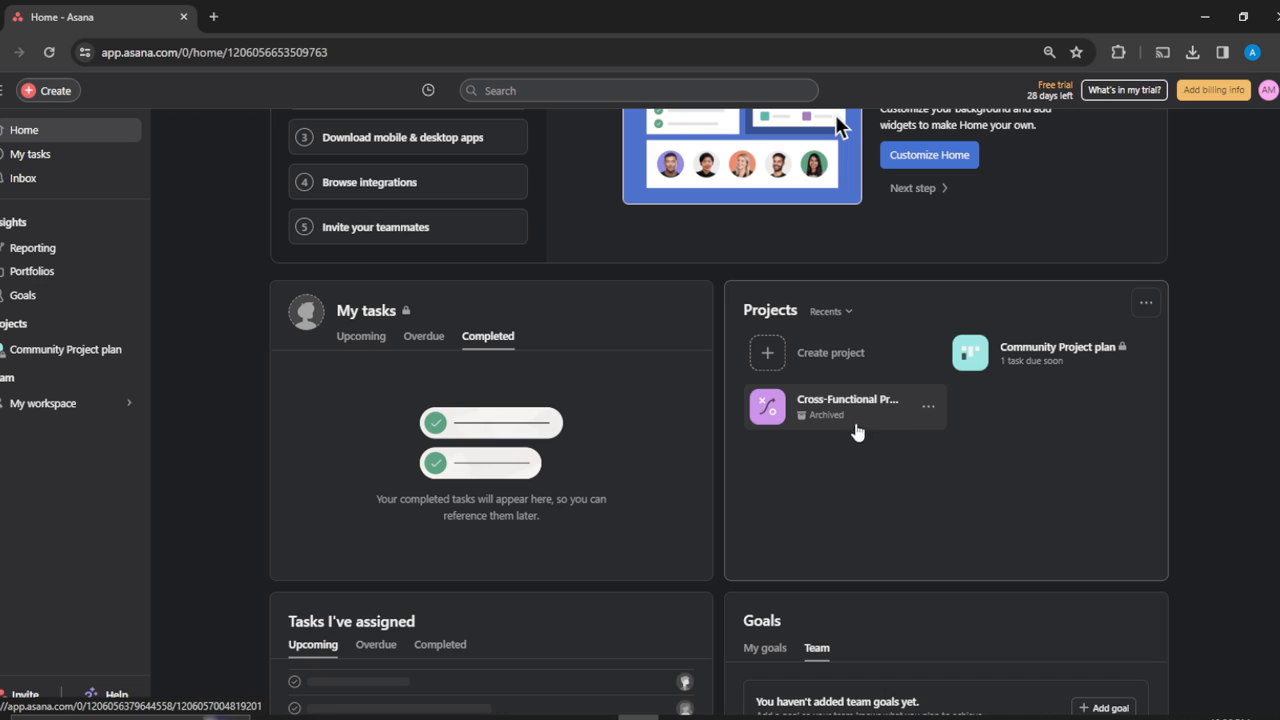
{"action": "mouse_move", "coordinate": [808, 434]}
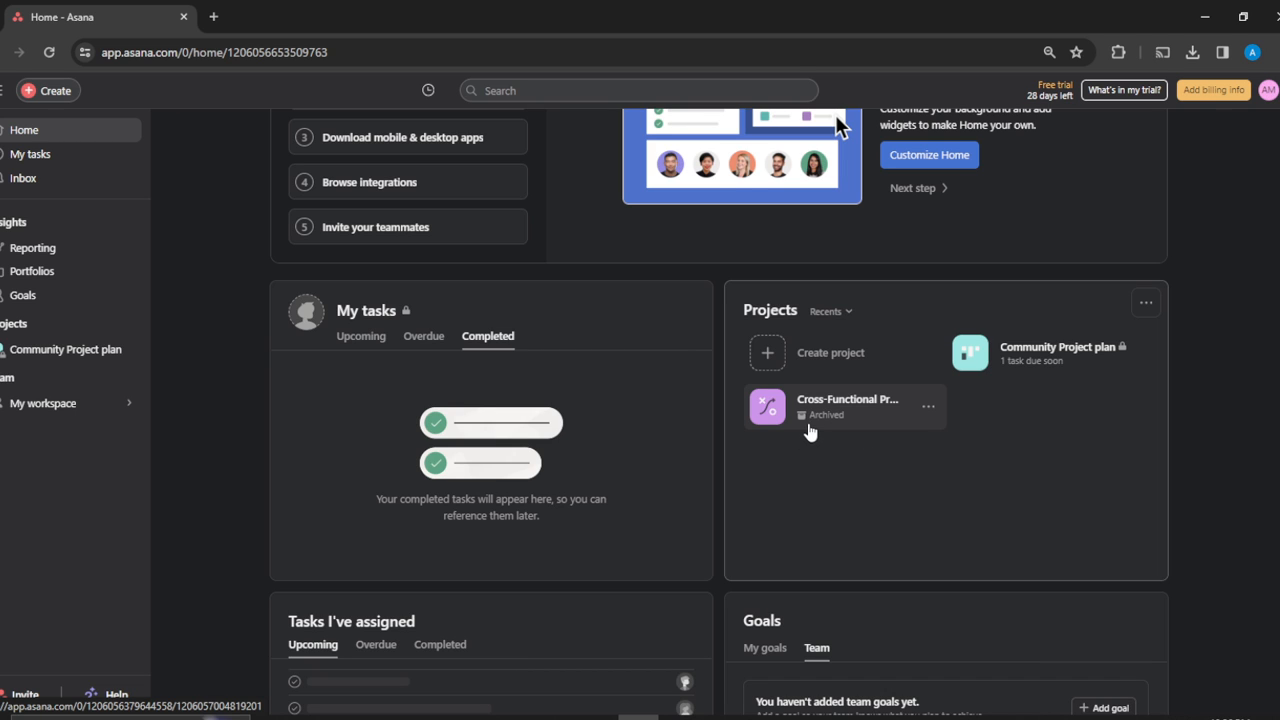
{"action": "mouse_move", "coordinate": [820, 426]}
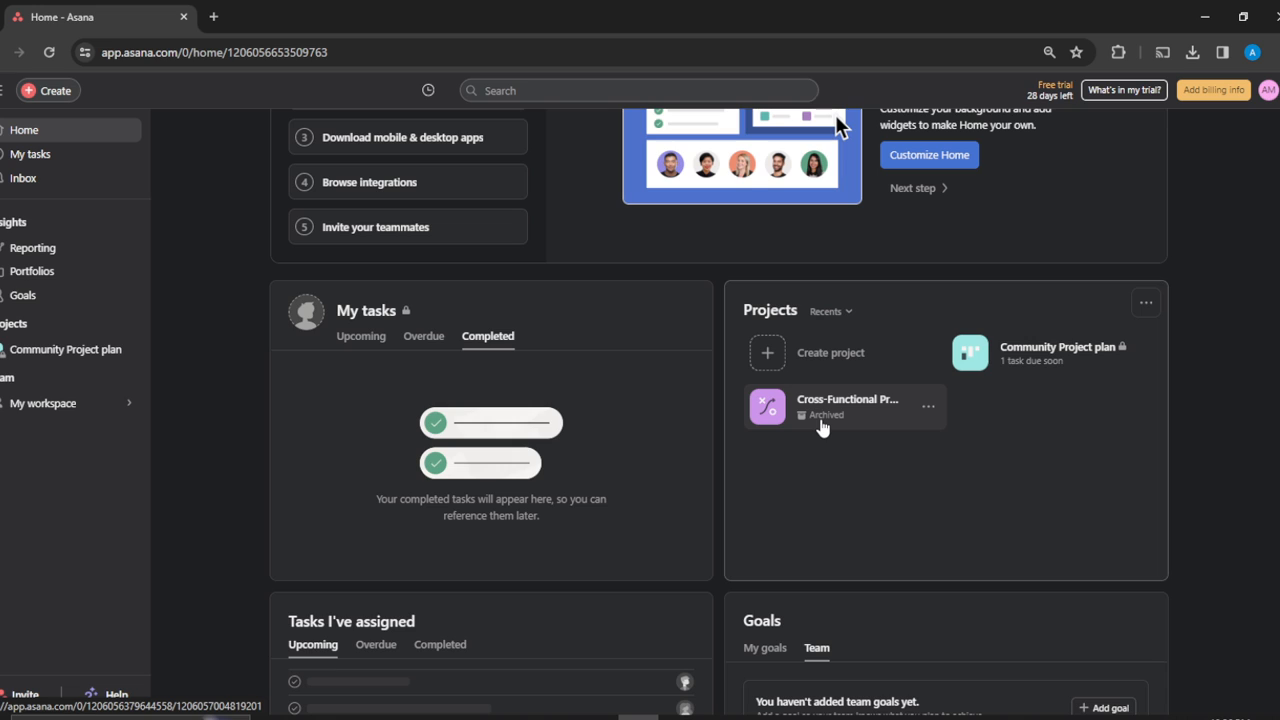
{"action": "mouse_move", "coordinate": [916, 422]}
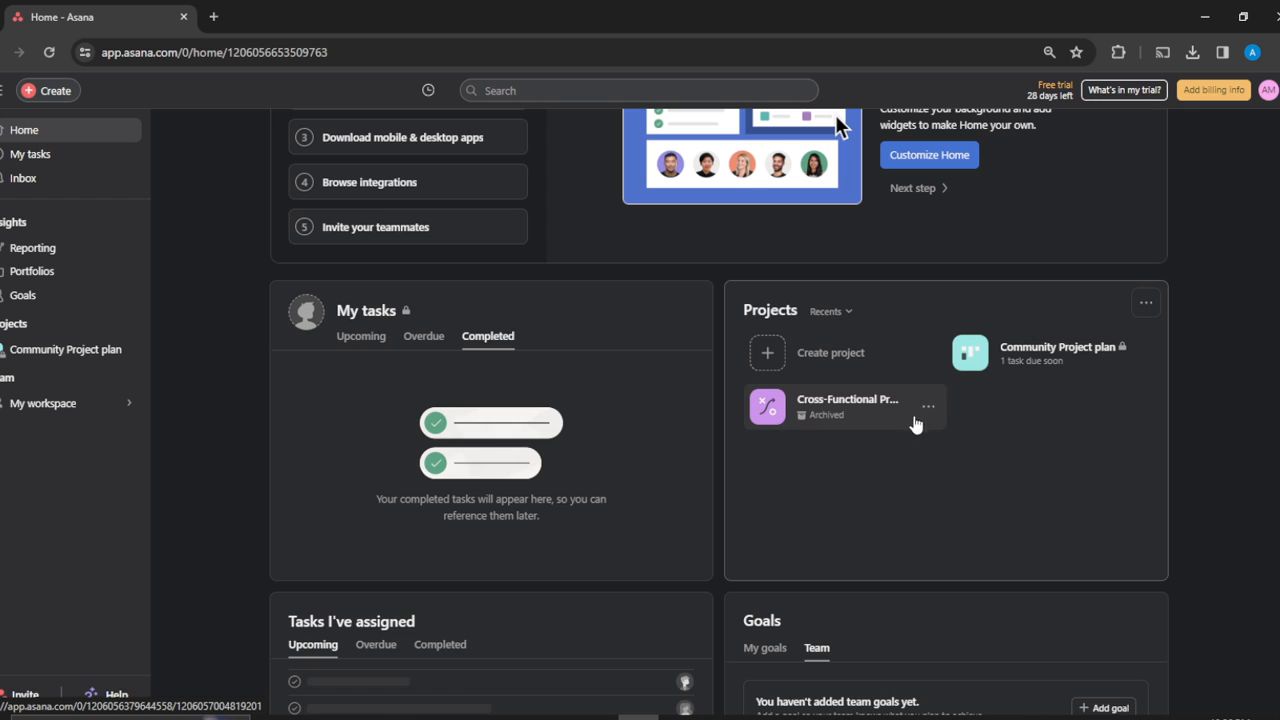
Unarchive the Cross-Functional Project Plan from its card menu in Home's Projects widget
{"action": "left_click", "coordinate": [928, 406]}
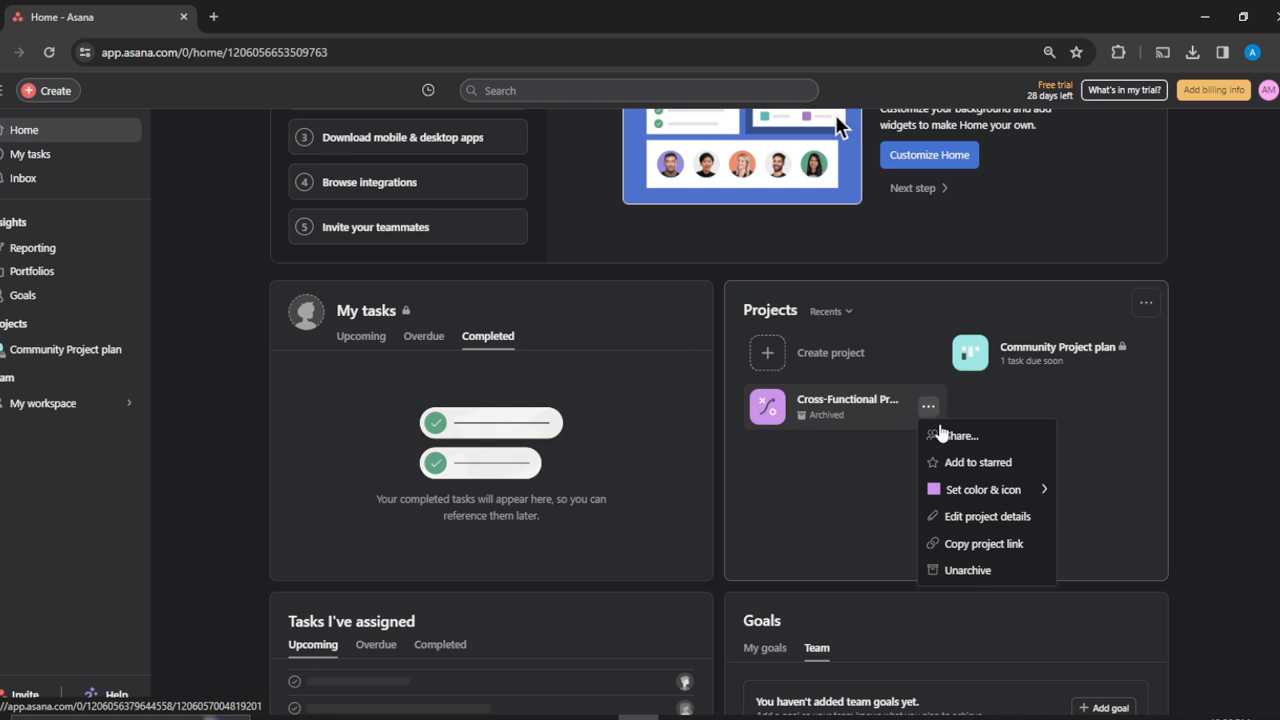
{"action": "mouse_move", "coordinate": [968, 572]}
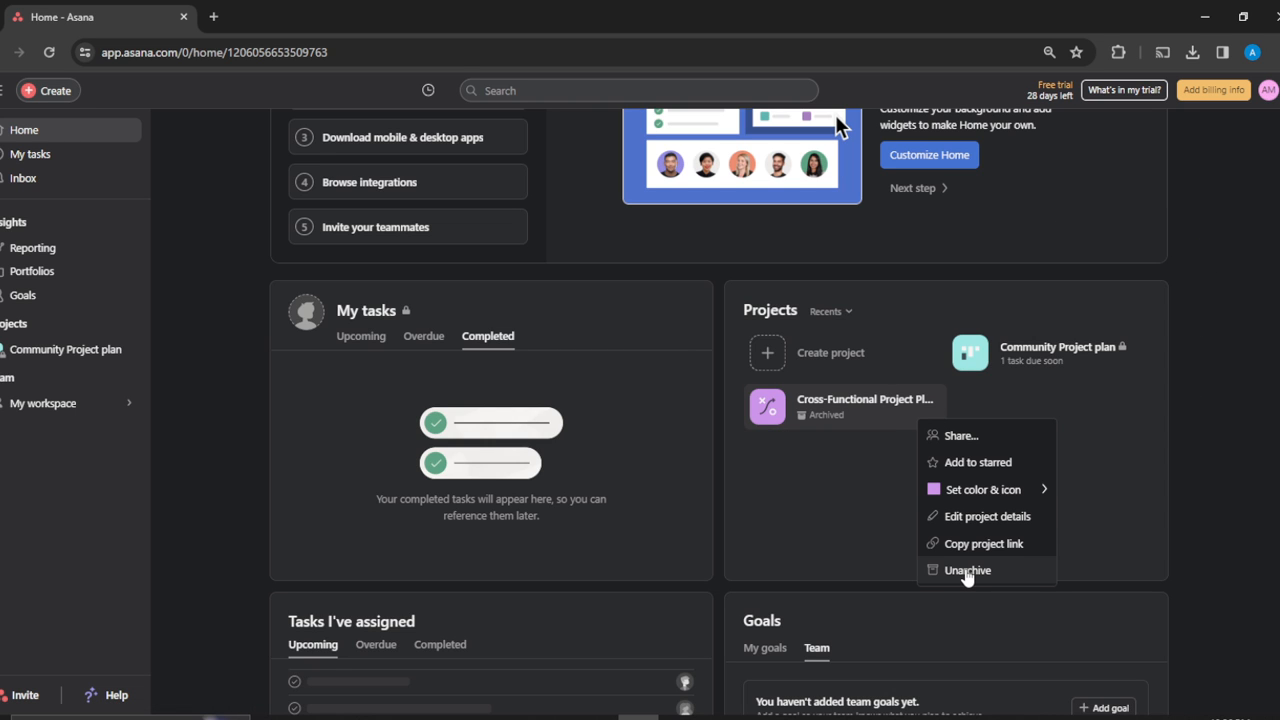
{"action": "mouse_move", "coordinate": [968, 576]}
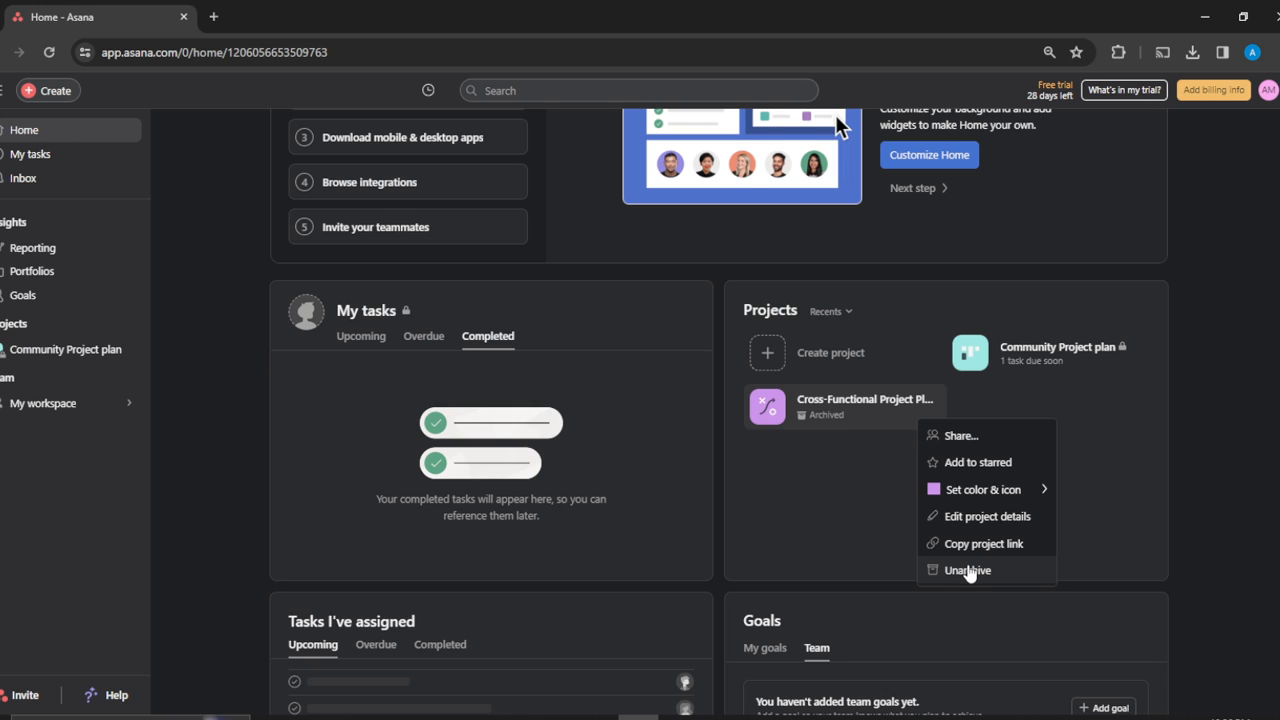
{"action": "left_click", "coordinate": [968, 570]}
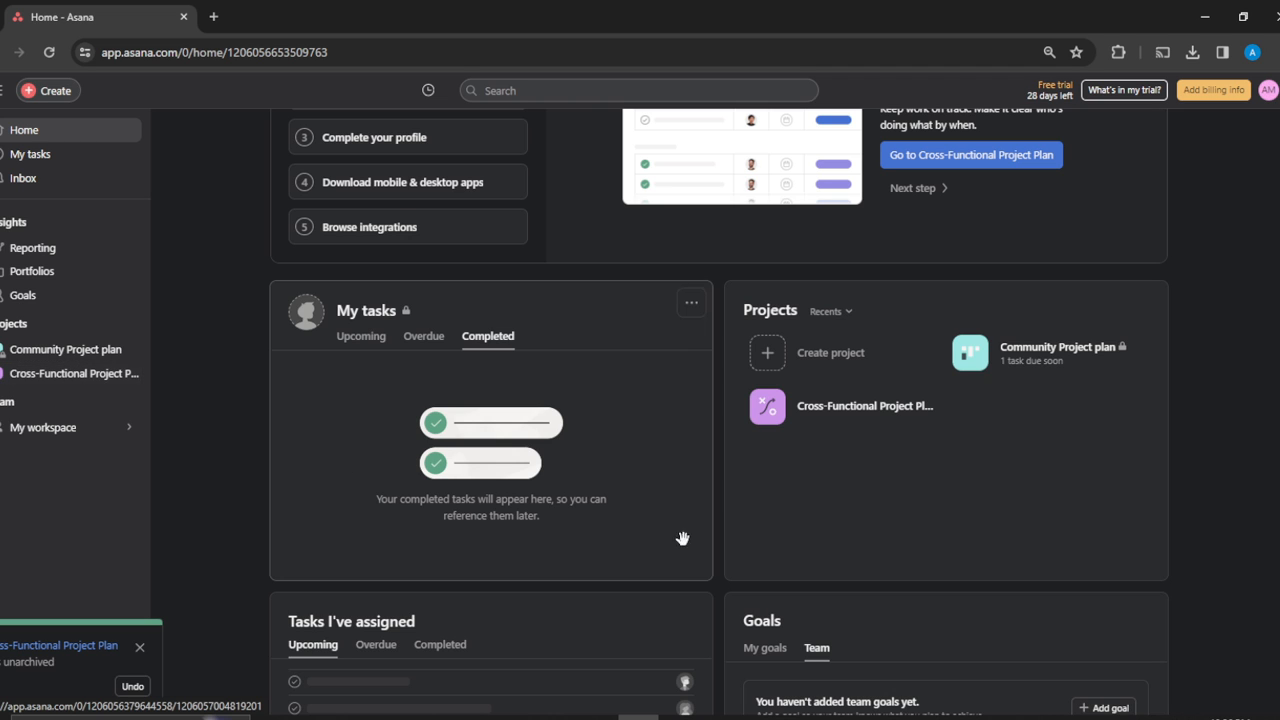
{"action": "mouse_move", "coordinate": [1136, 584]}
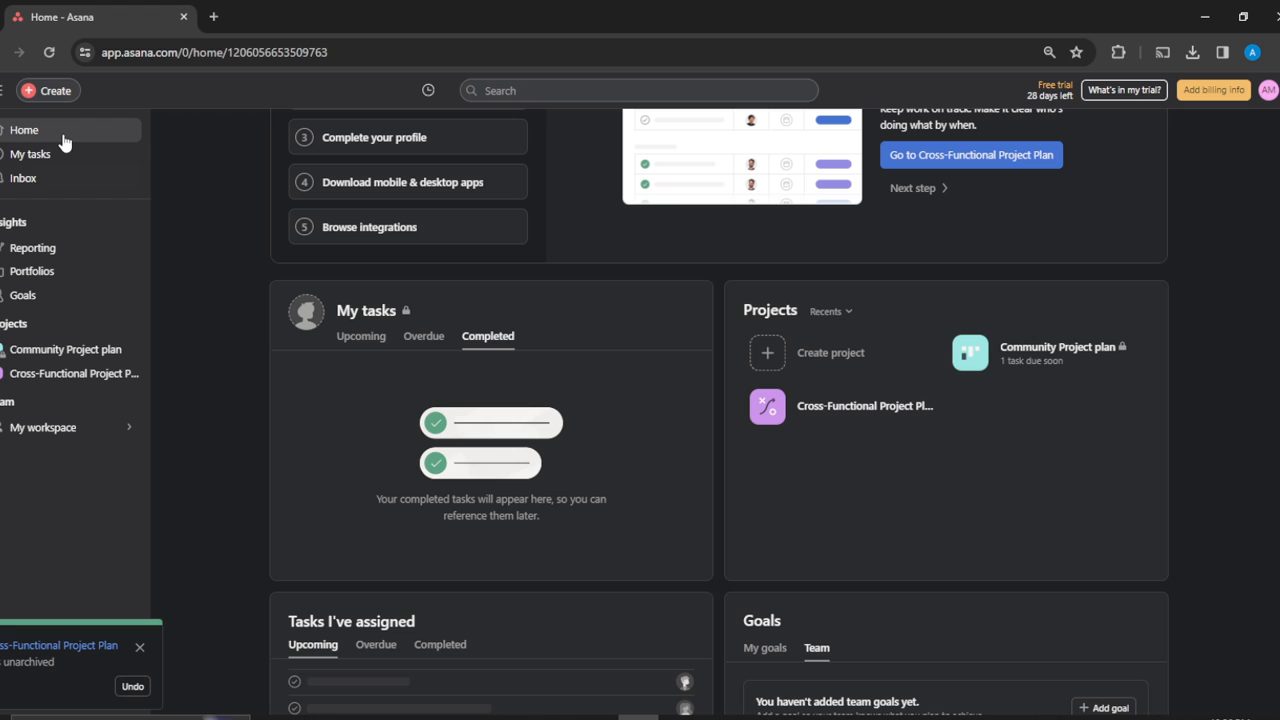
{"action": "mouse_move", "coordinate": [1250, 382]}
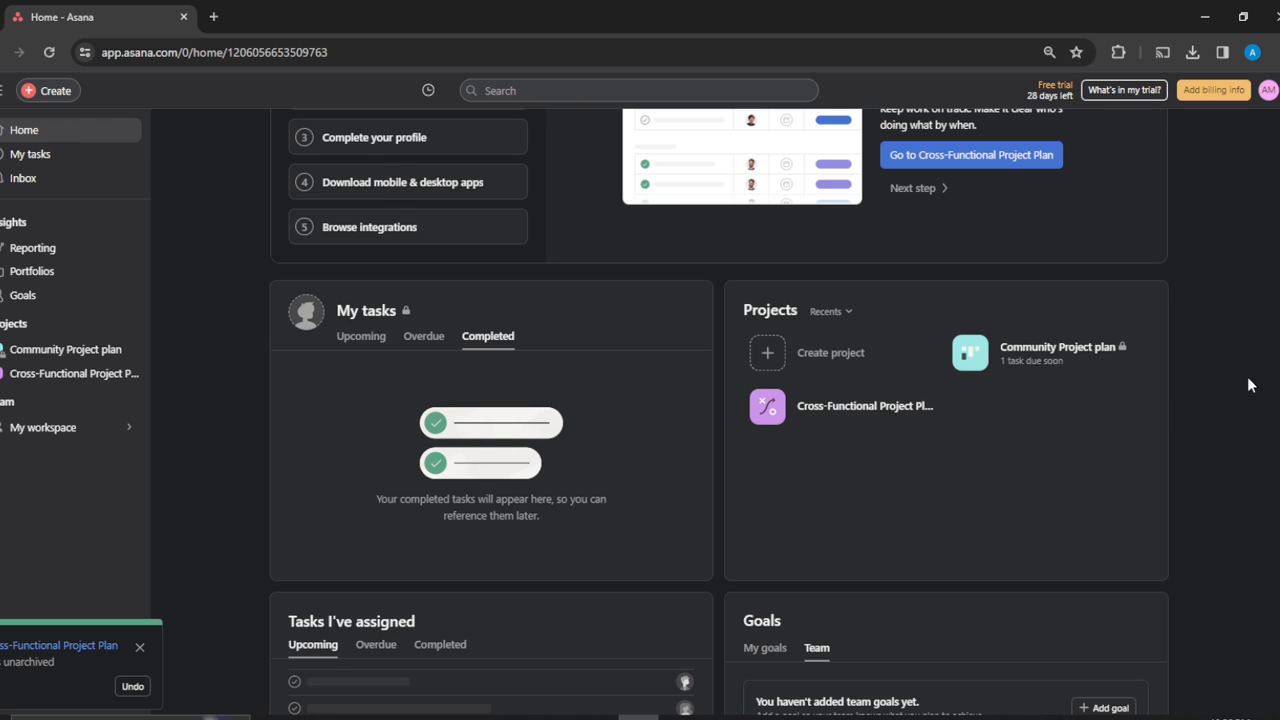